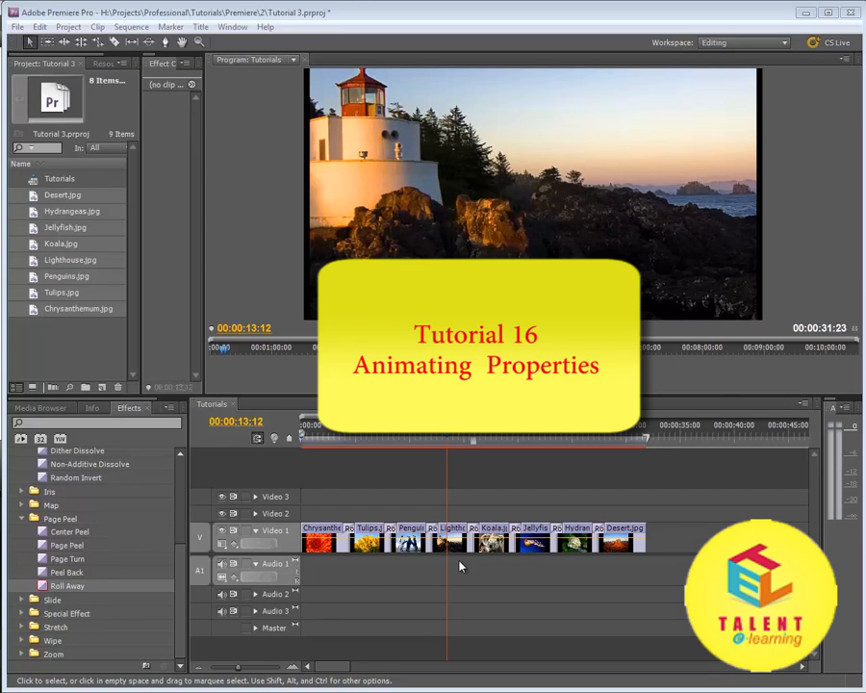
pyautogui.moveTo(475, 488)
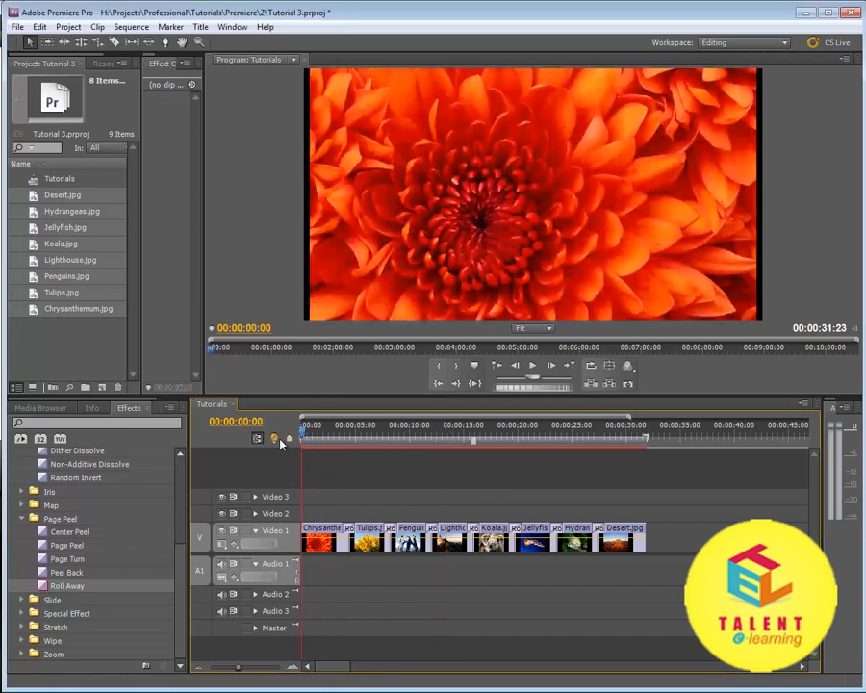
pyautogui.moveTo(532, 365)
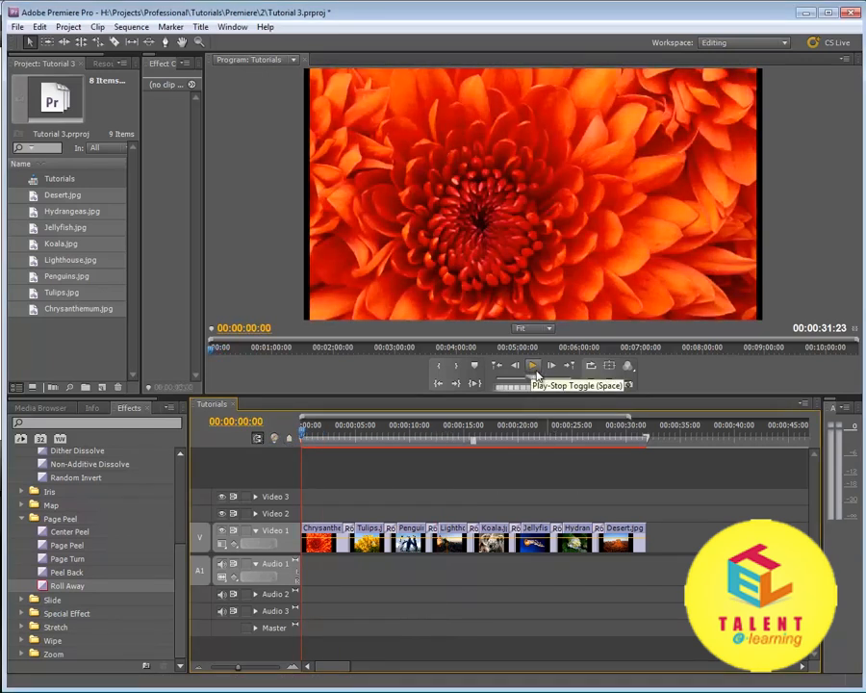
# Step: Play the montage and swap the Roll Away transitions for Cross Dissolves between the eight photos
pyautogui.click(533, 365)
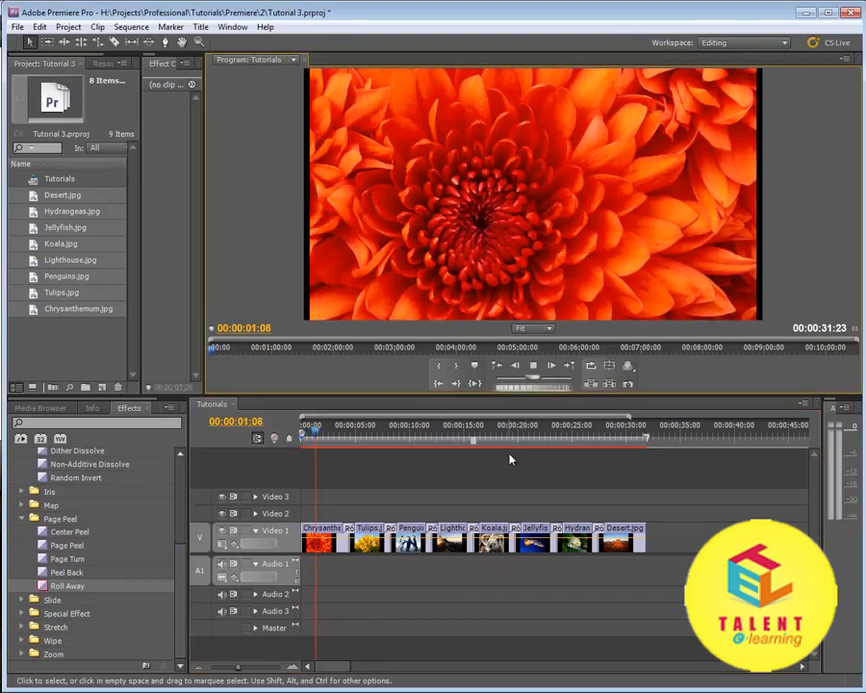
pyautogui.click(337, 425)
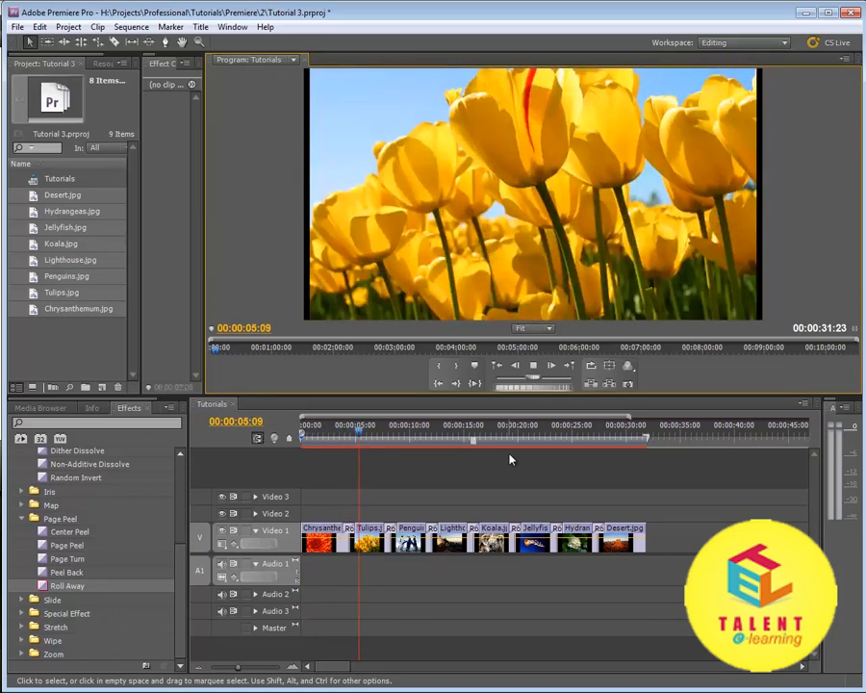
pyautogui.click(380, 435)
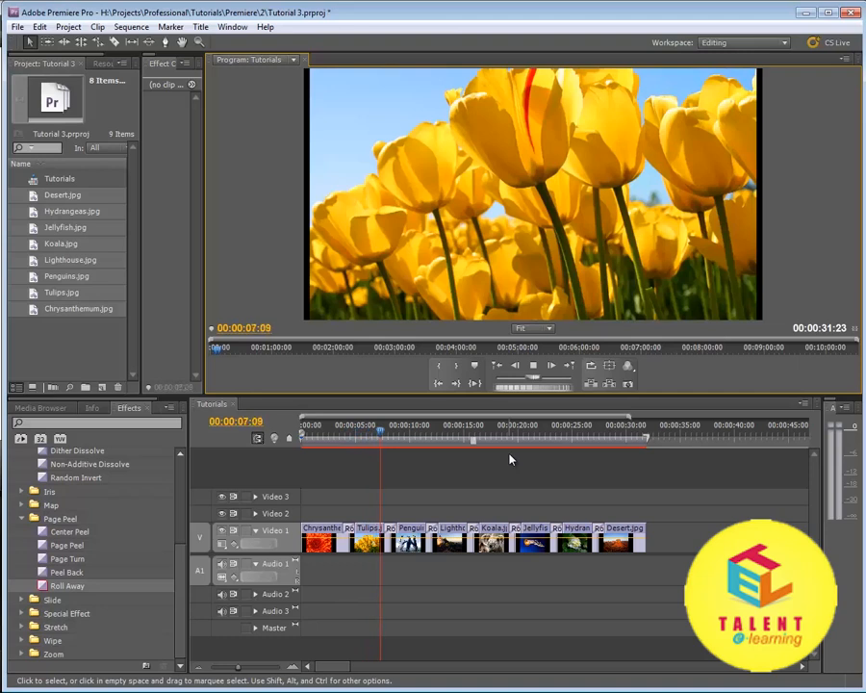
pyautogui.click(533, 365)
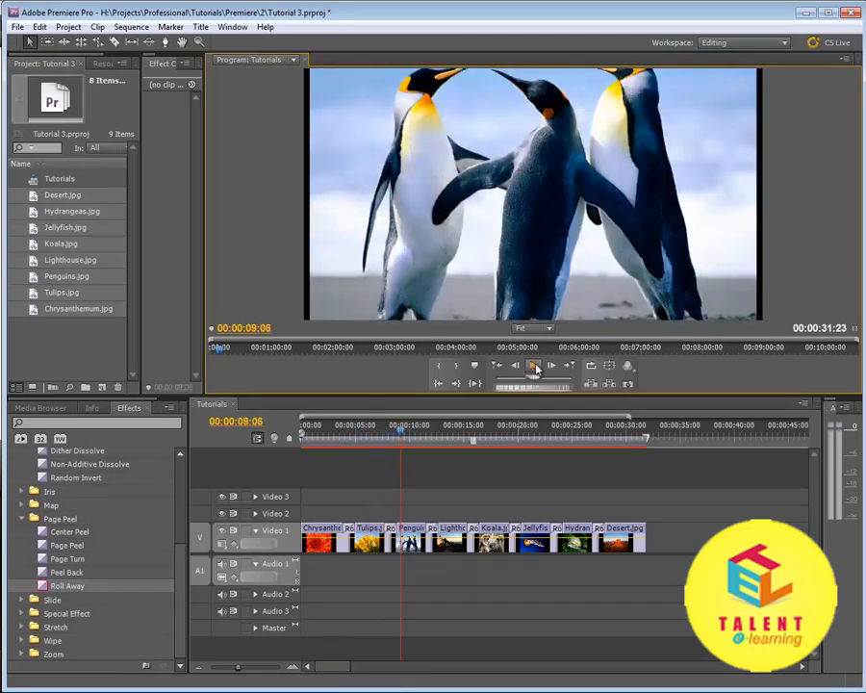
pyautogui.click(349, 439)
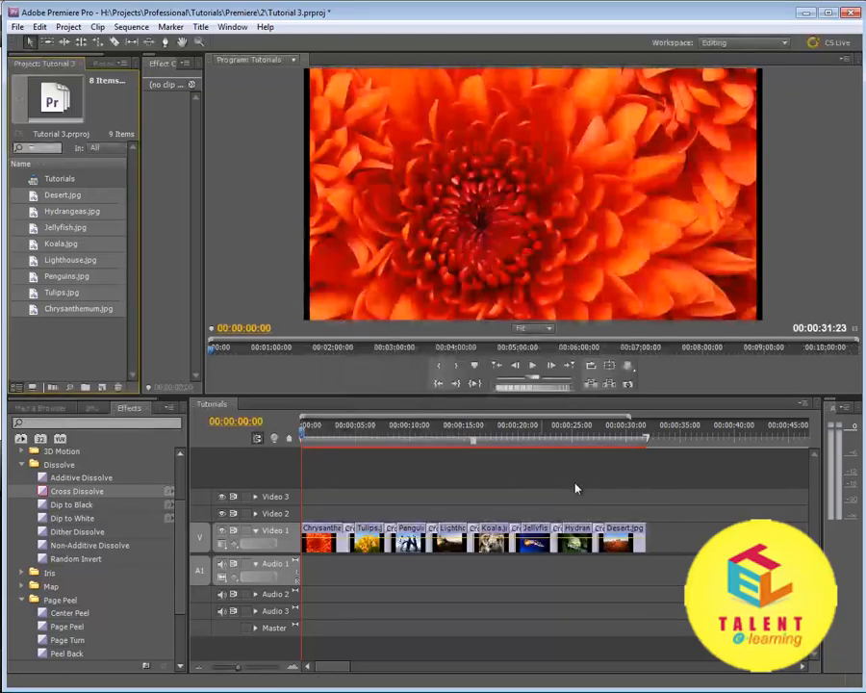
pyautogui.click(532, 364)
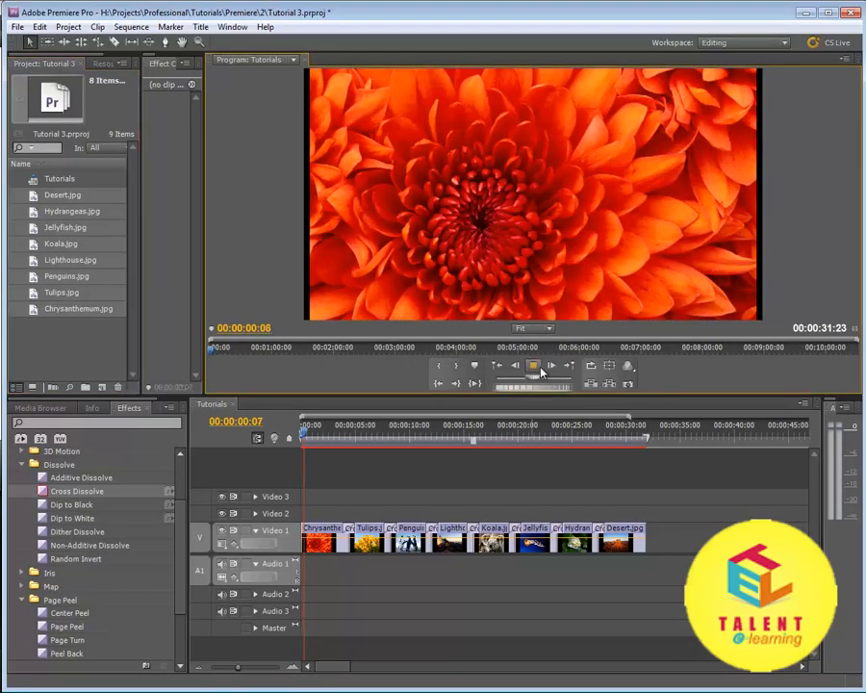
pyautogui.click(532, 365)
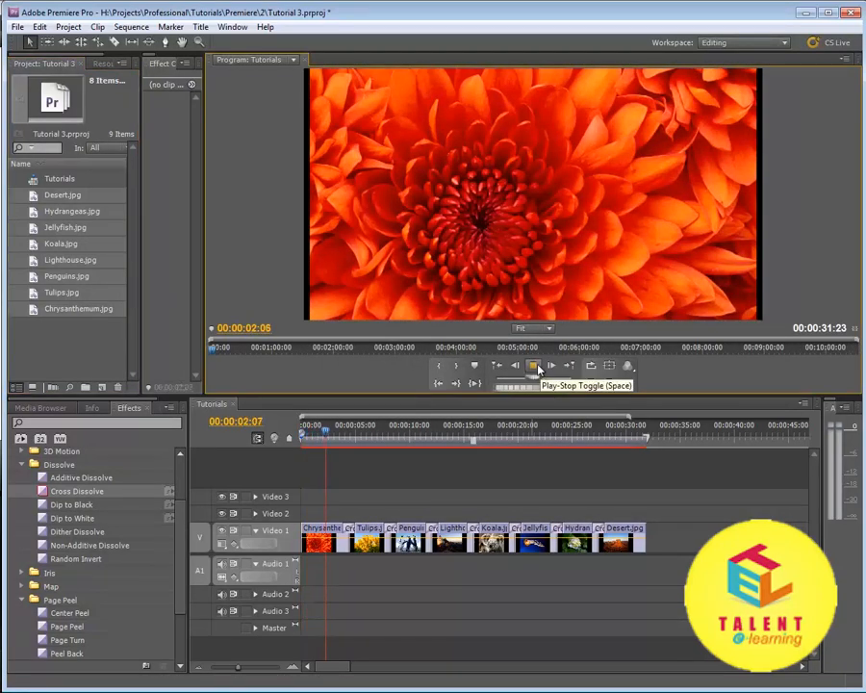
pyautogui.click(530, 364)
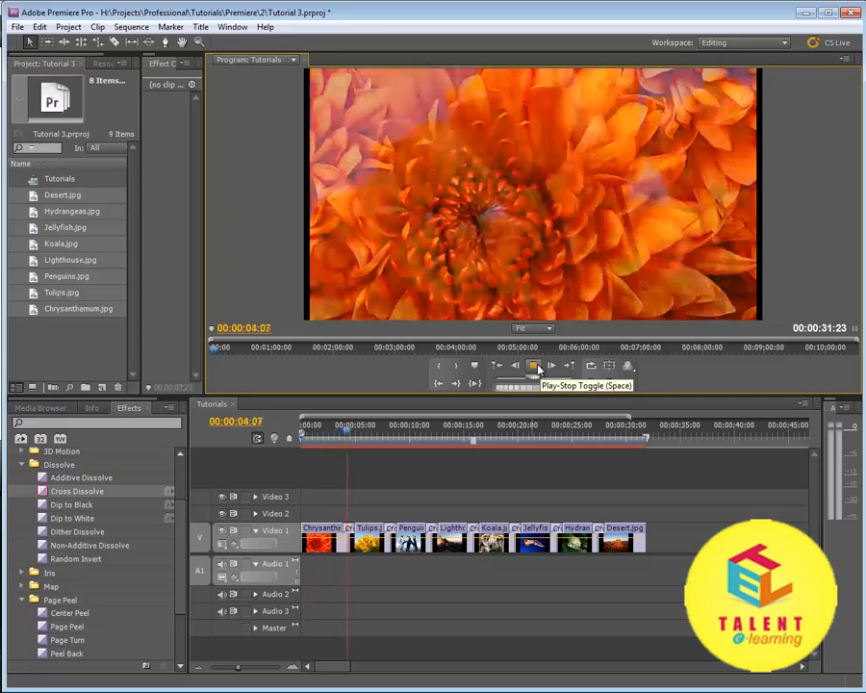
pyautogui.click(532, 365)
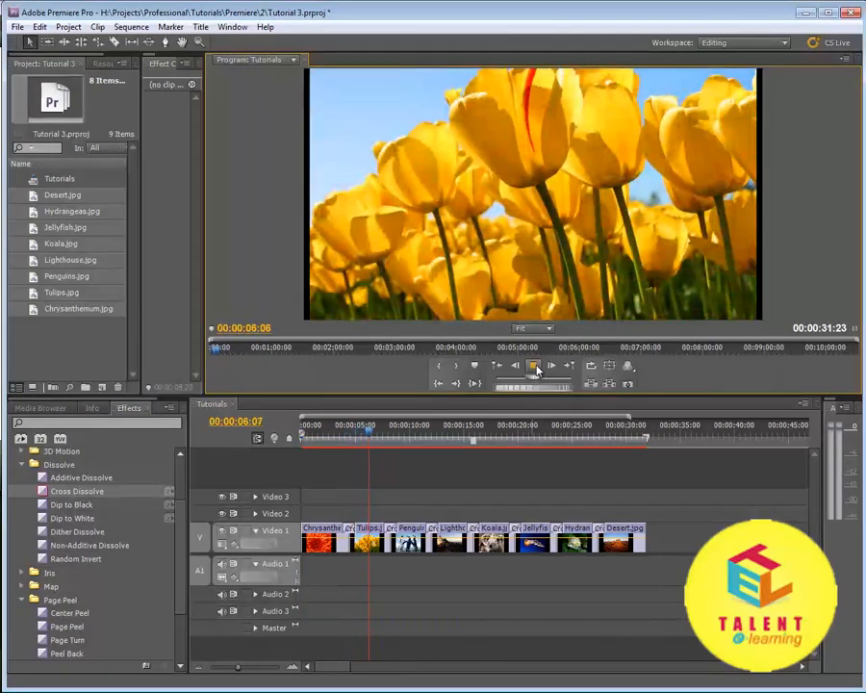
pyautogui.click(534, 365)
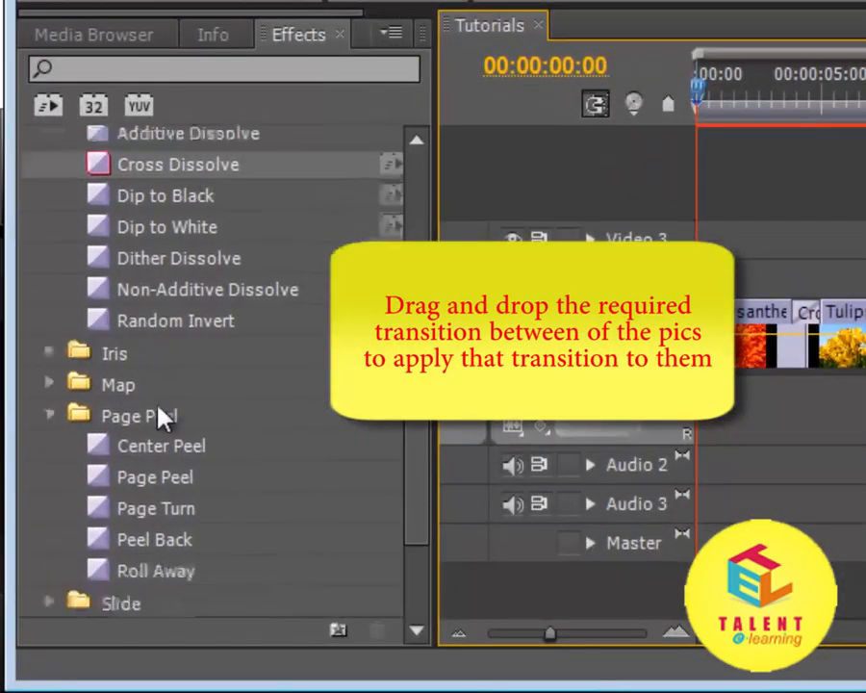
# Step: Scroll the Effects panel down to show the Page Peel transitions group
pyautogui.scroll(-3)
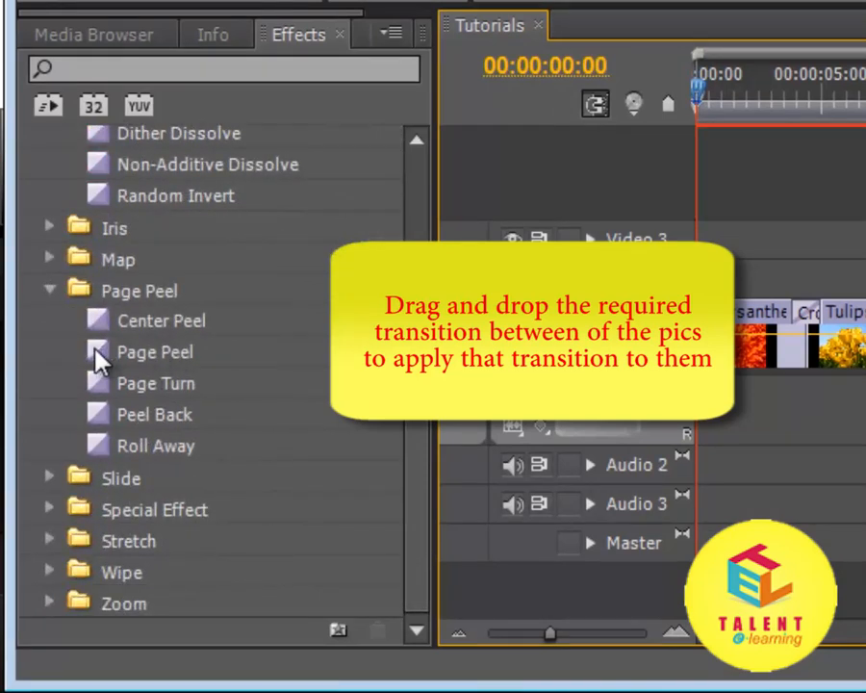
pyautogui.moveTo(106, 394)
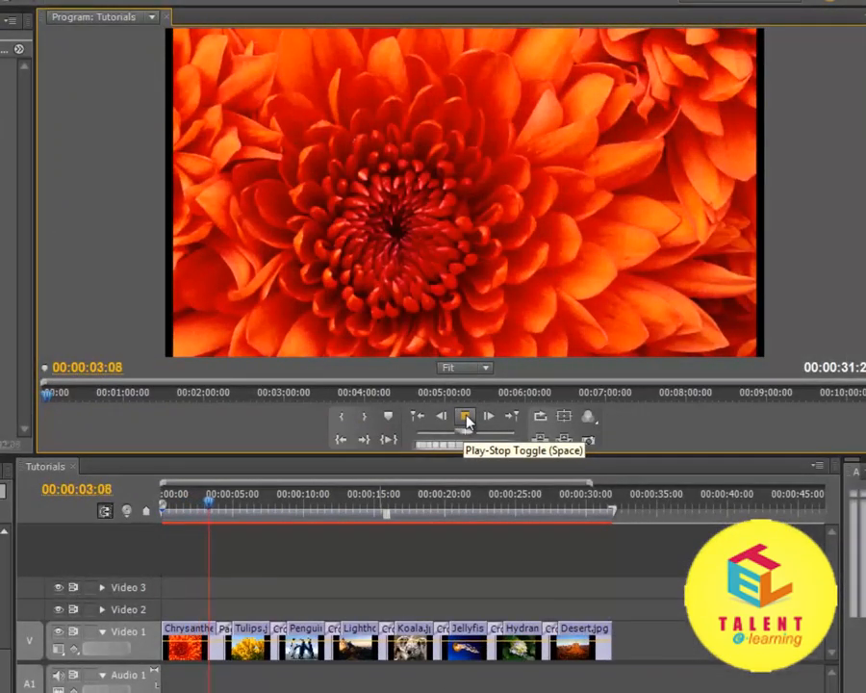
pyautogui.click(465, 415)
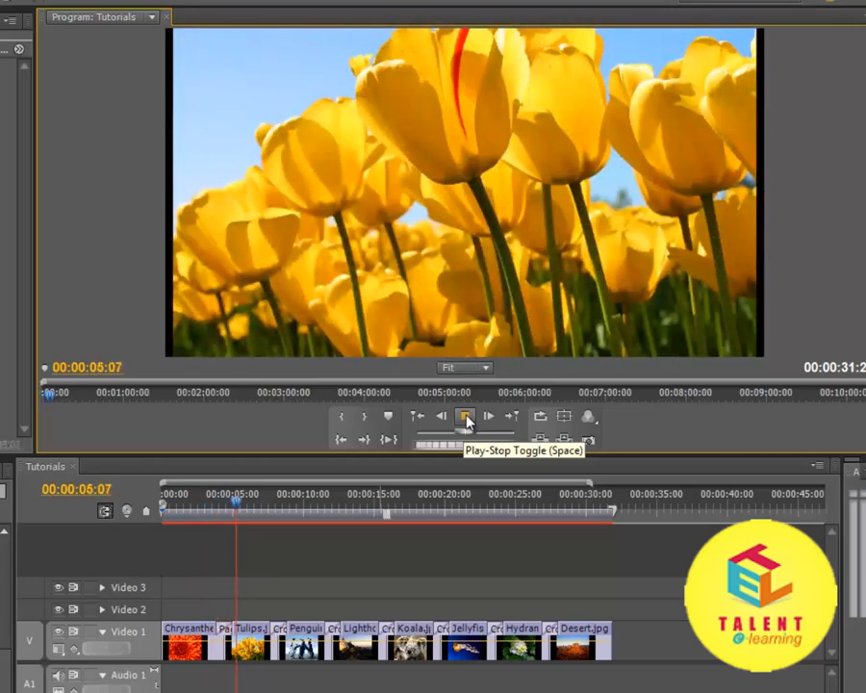
pyautogui.click(465, 415)
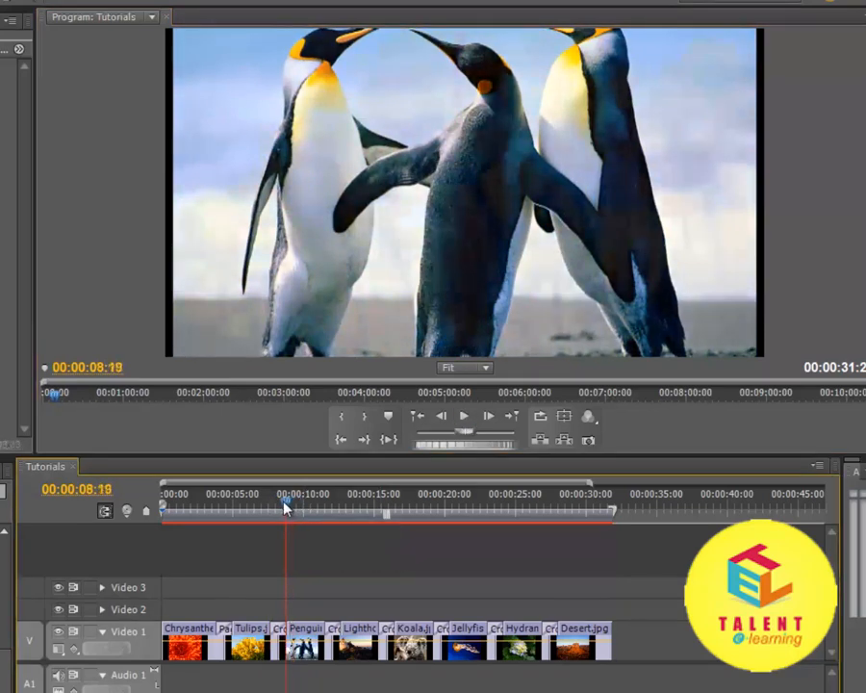
pyautogui.click(225, 494)
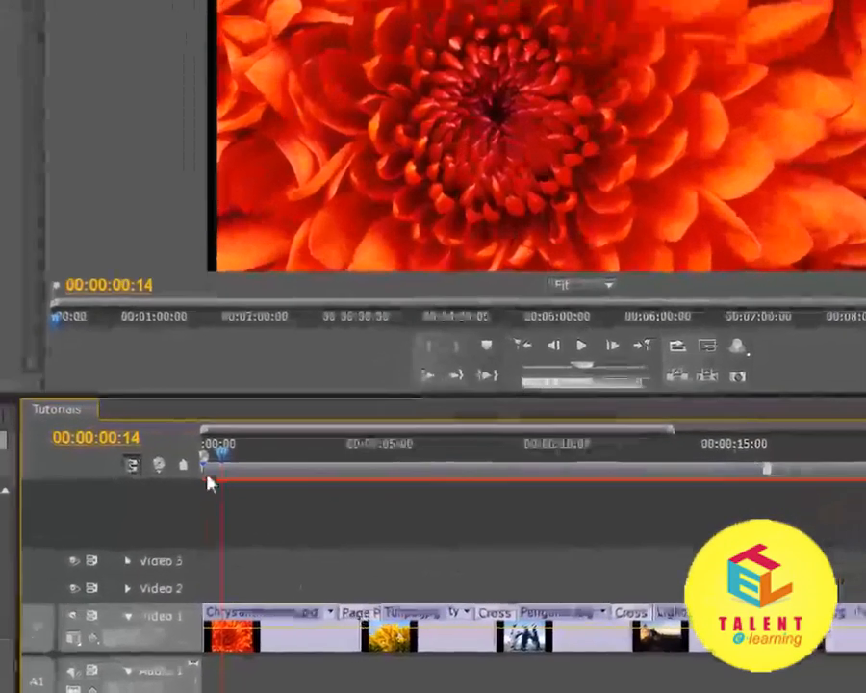
pyautogui.click(385, 462)
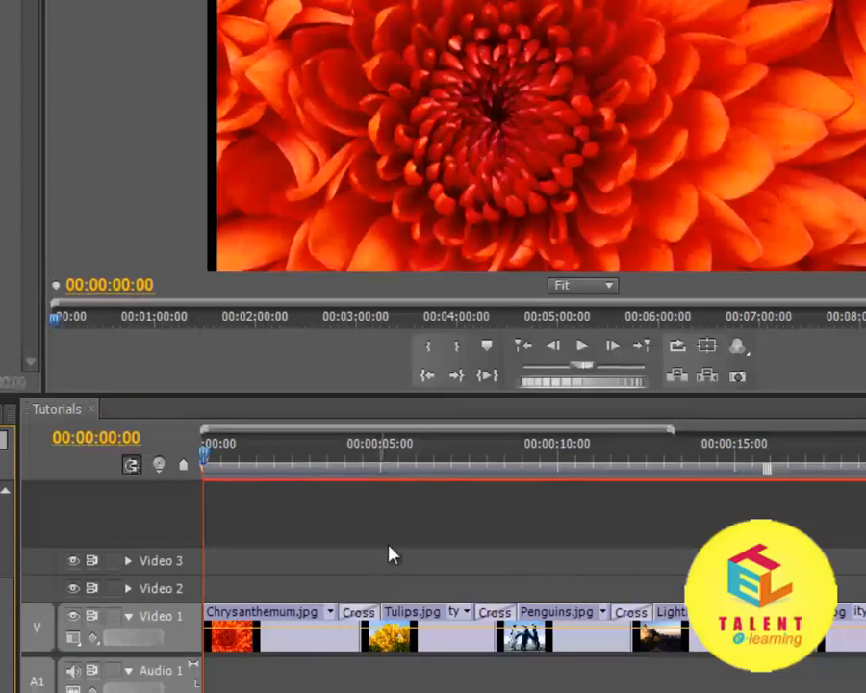
pyautogui.moveTo(299, 524)
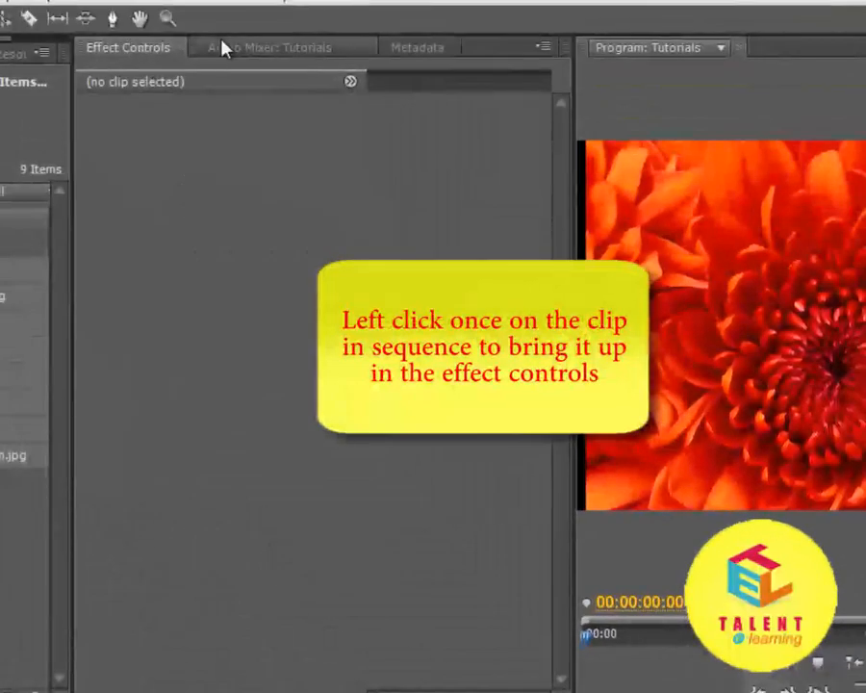
pyautogui.moveTo(440, 478)
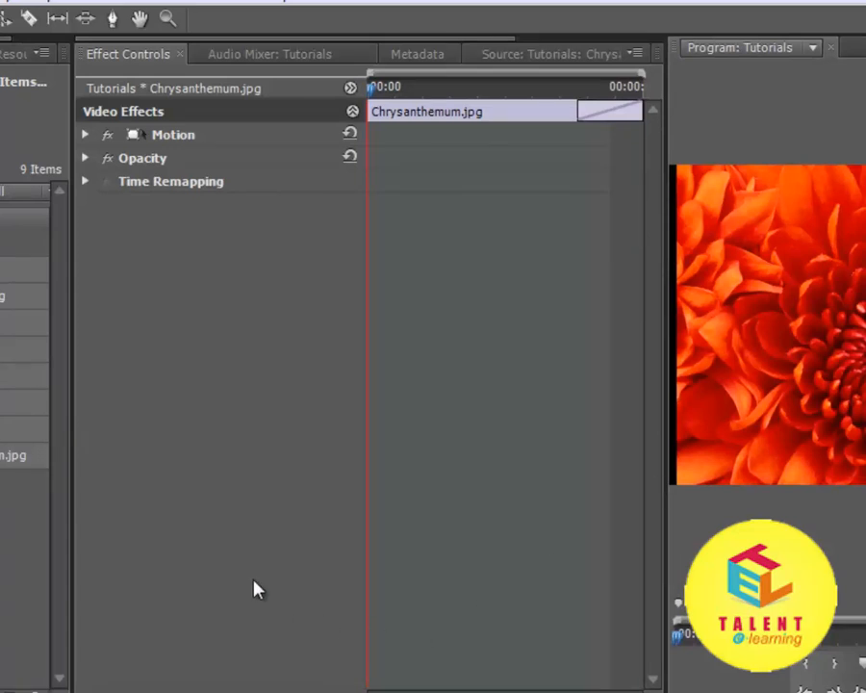
pyautogui.moveTo(290, 583)
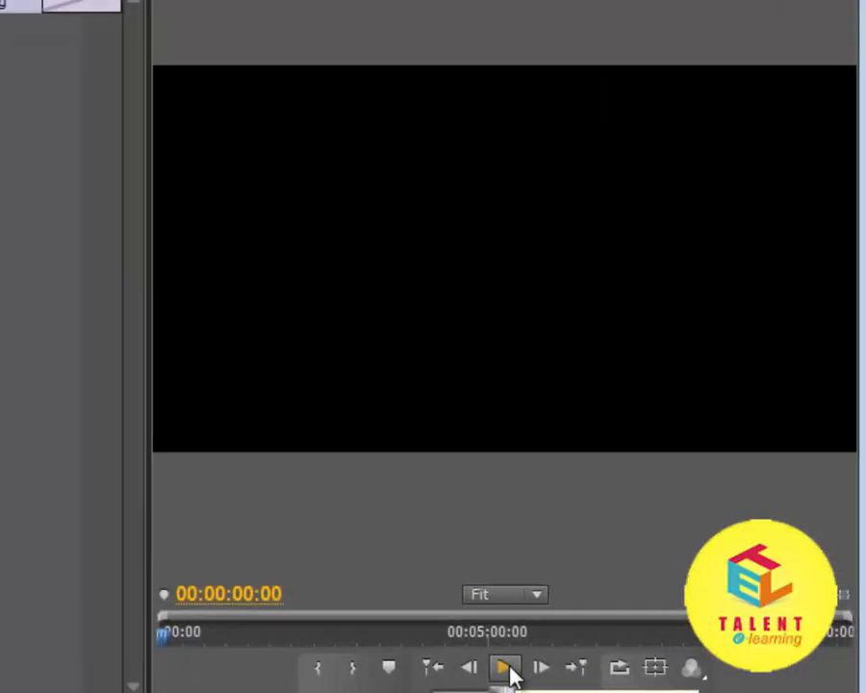
# Step: Play and stop the montage's opening, then show Effect Controls for Chrysanthemum.jpg
pyautogui.click(504, 668)
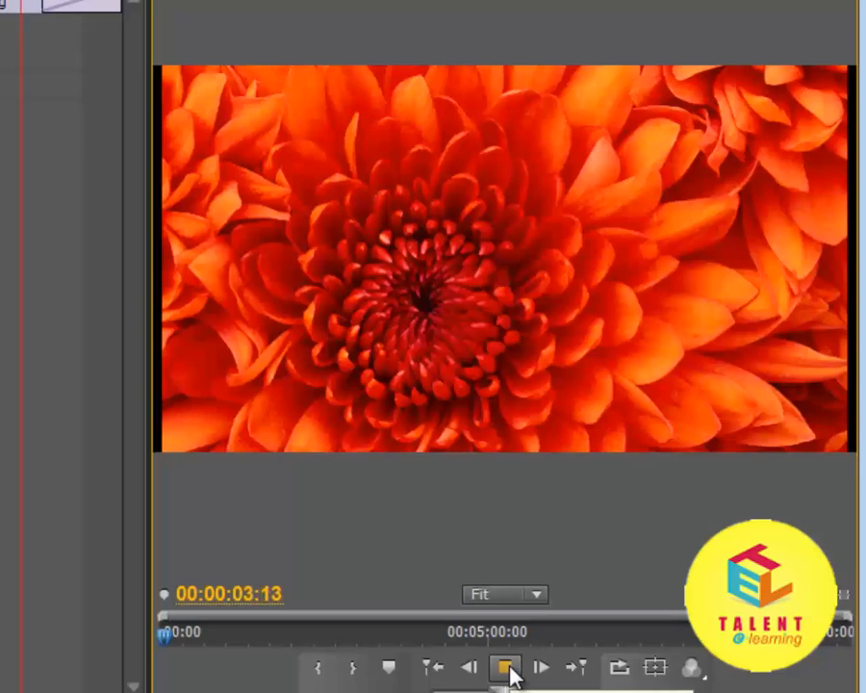
pyautogui.click(505, 667)
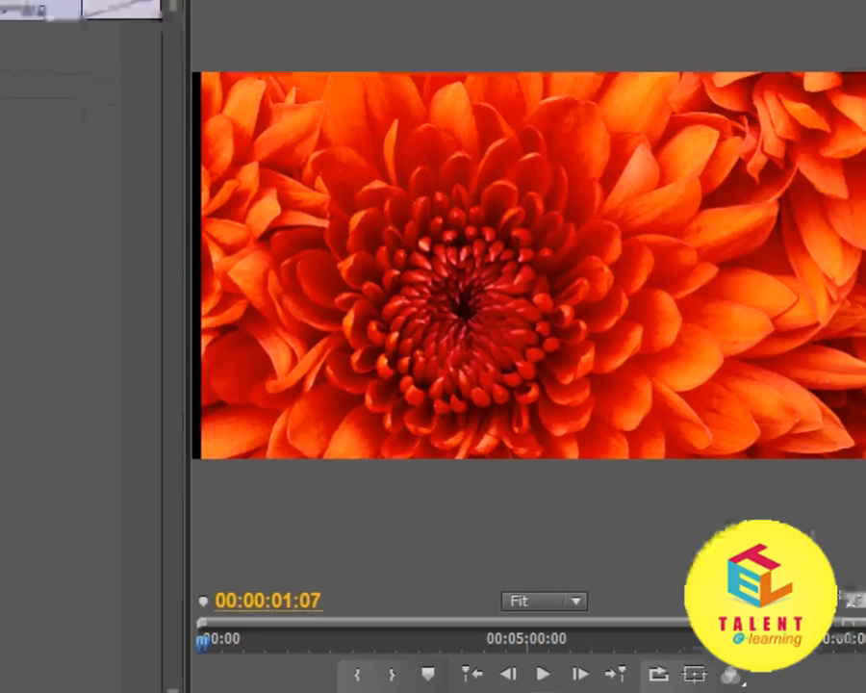
pyautogui.click(88, 32)
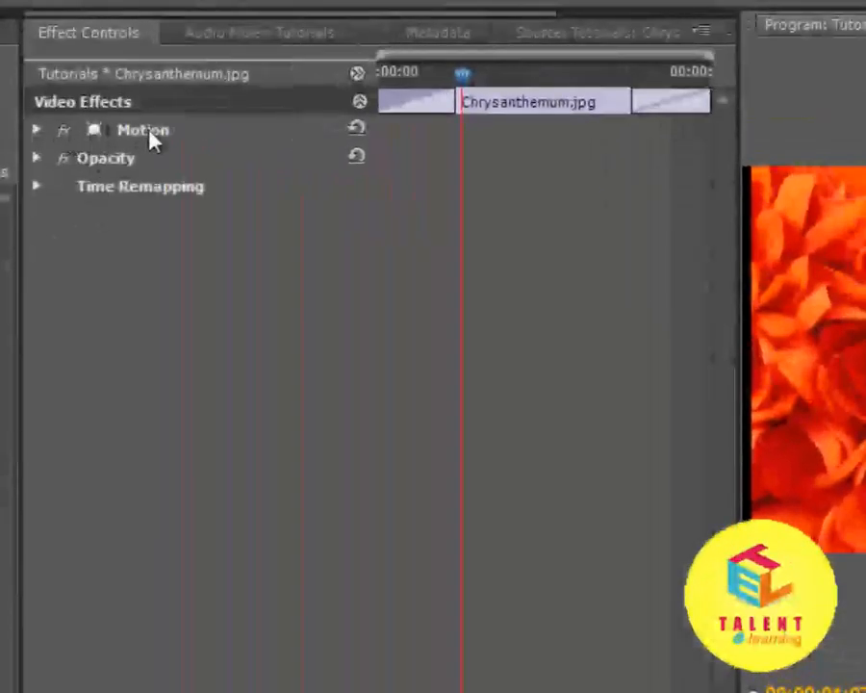
# Step: Keyframe Chrysanthemum's Scale from 100 at the clip start to about 111 at its end
pyautogui.click(36, 130)
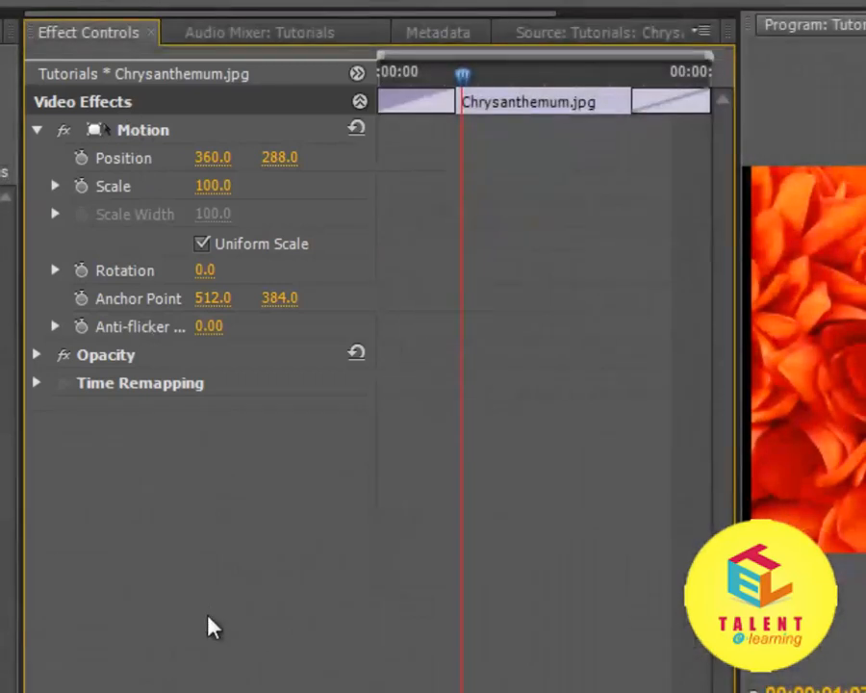
pyautogui.moveTo(240, 544)
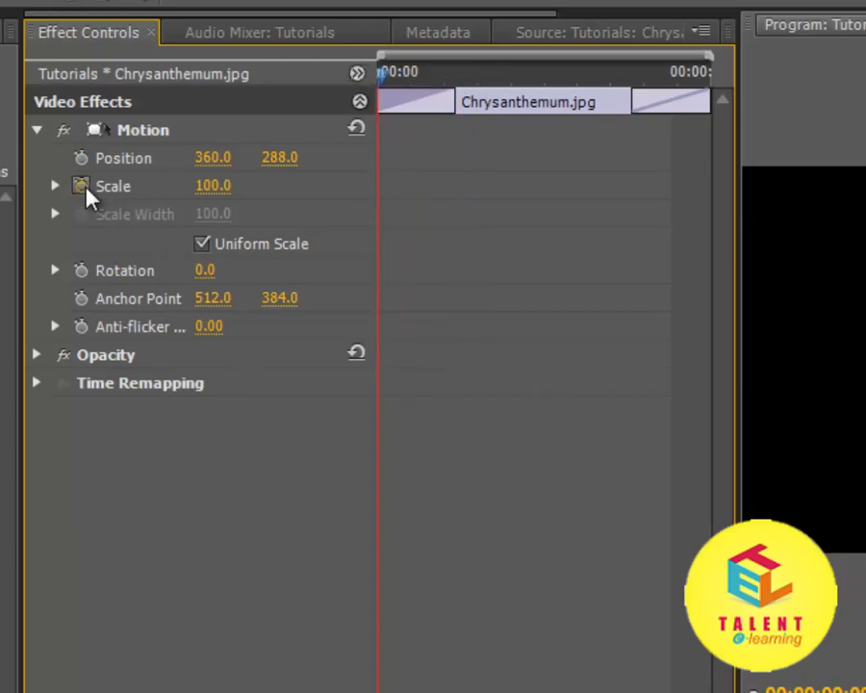
pyautogui.moveTo(81, 187)
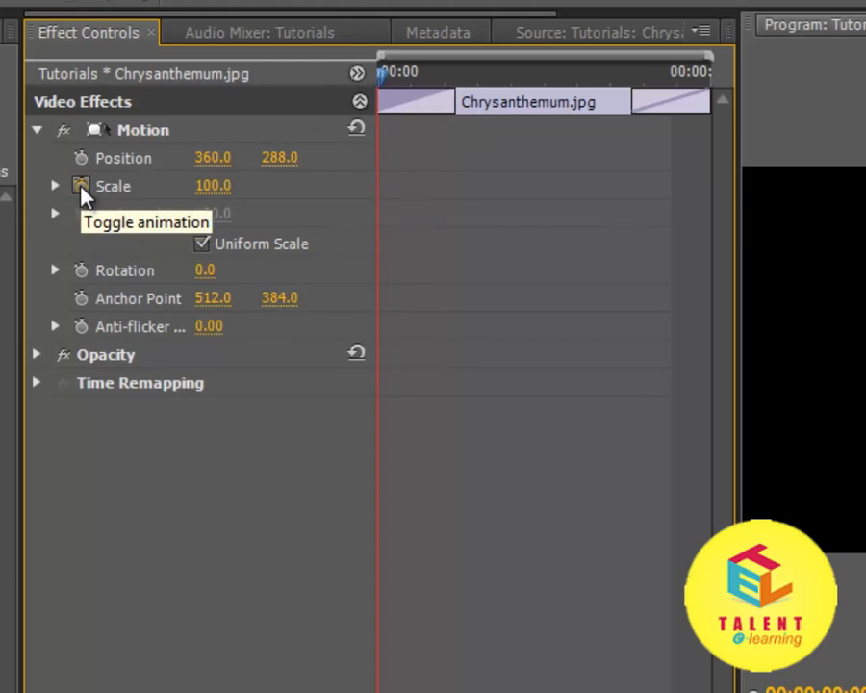
pyautogui.moveTo(85, 192)
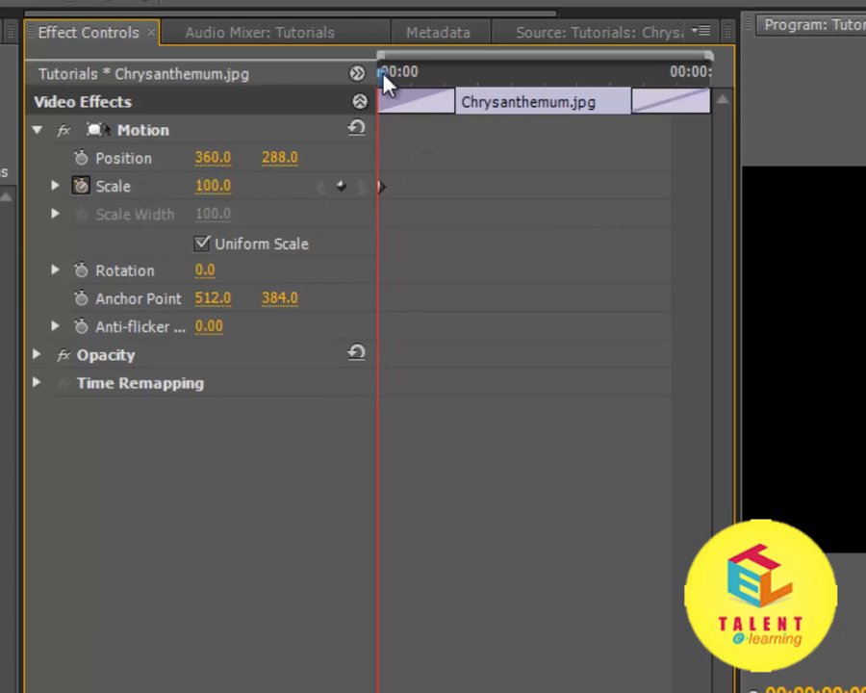
pyautogui.moveTo(382, 75); pyautogui.dragTo(626, 75)
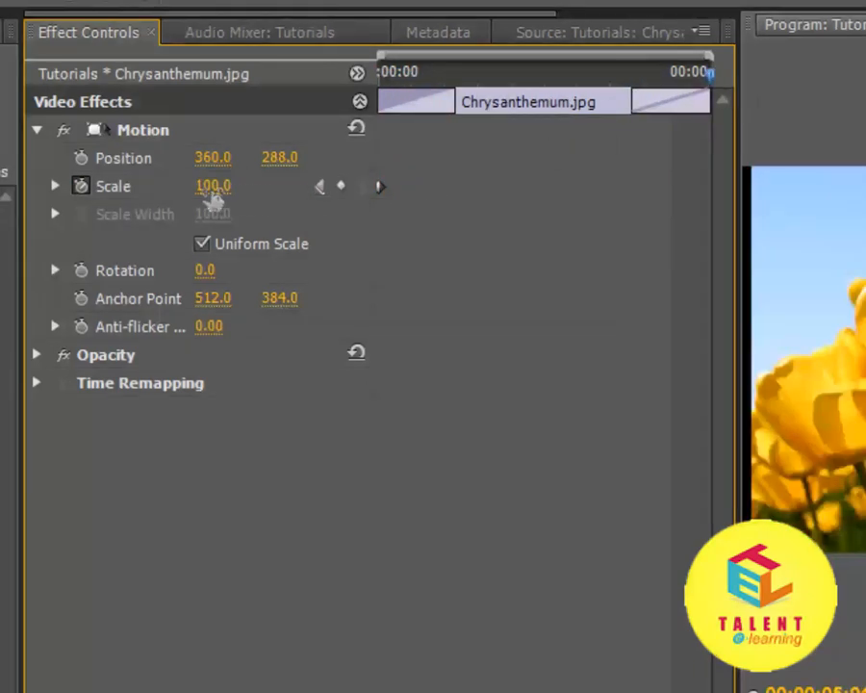
pyautogui.moveTo(213, 184); pyautogui.dragTo(236, 185)
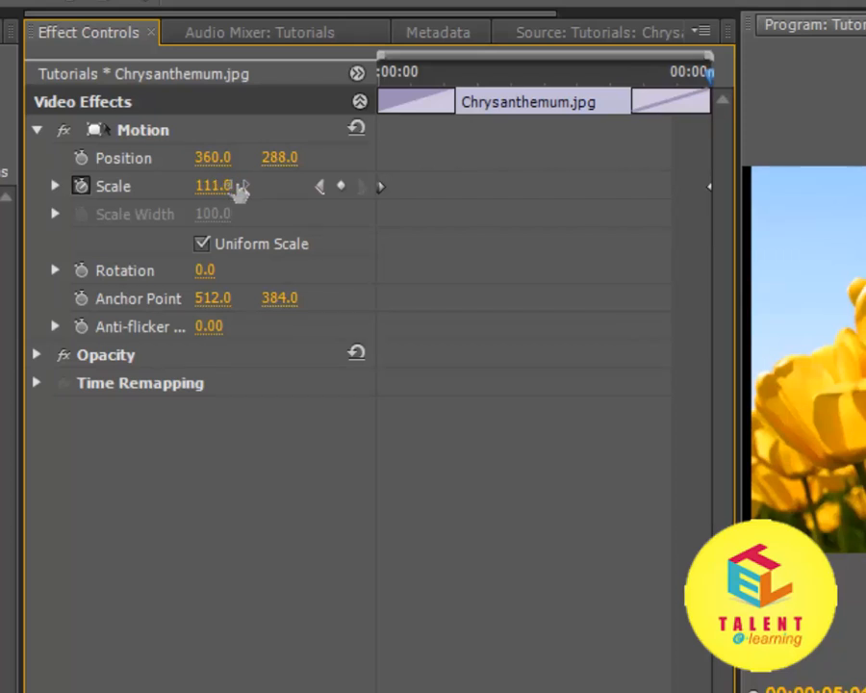
pyautogui.moveTo(213, 184); pyautogui.dragTo(245, 184)
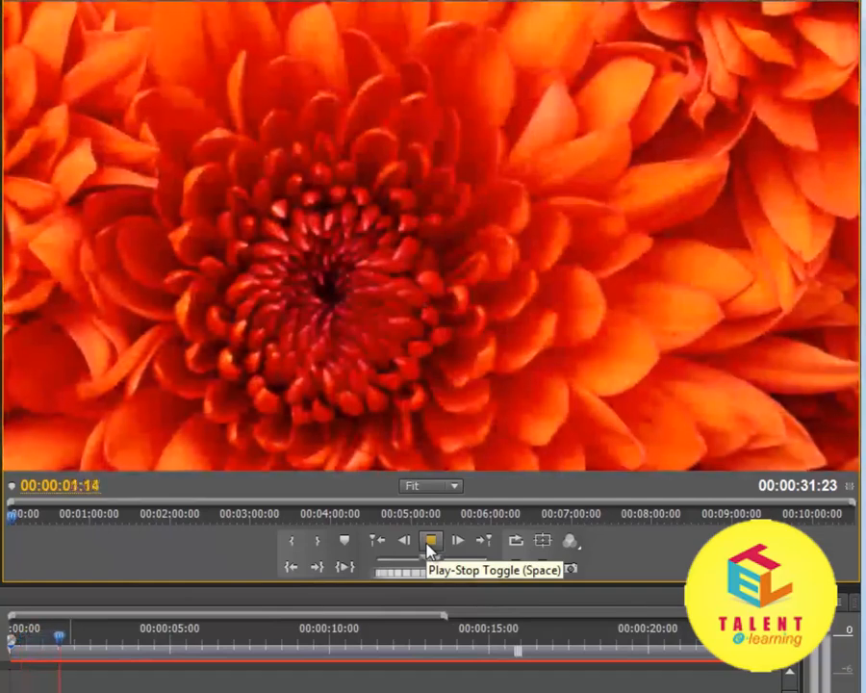
pyautogui.click(431, 539)
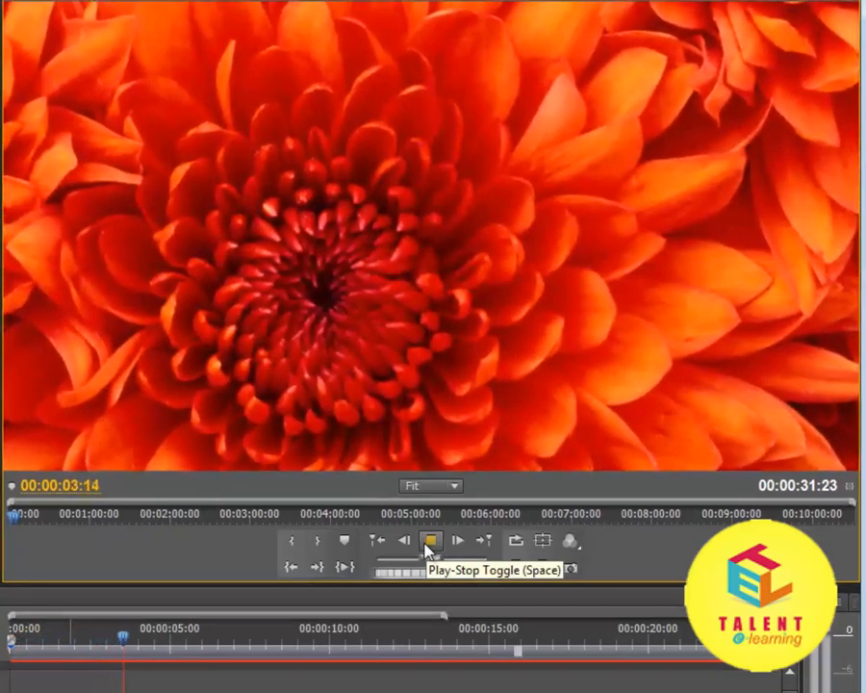
pyautogui.click(430, 540)
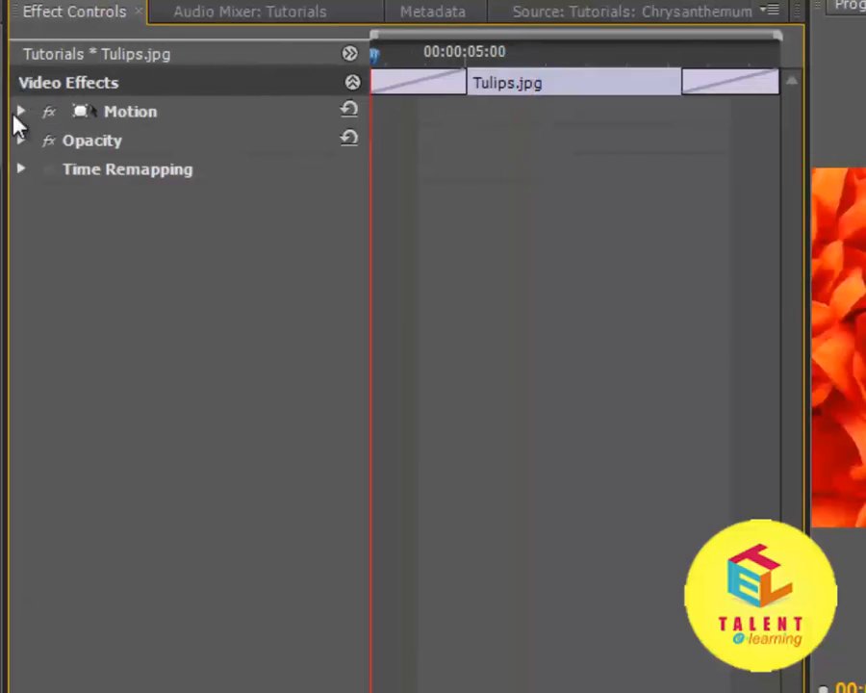
# Step: Expand the Motion properties of Tulips.jpg in Effect Controls
pyautogui.click(21, 110)
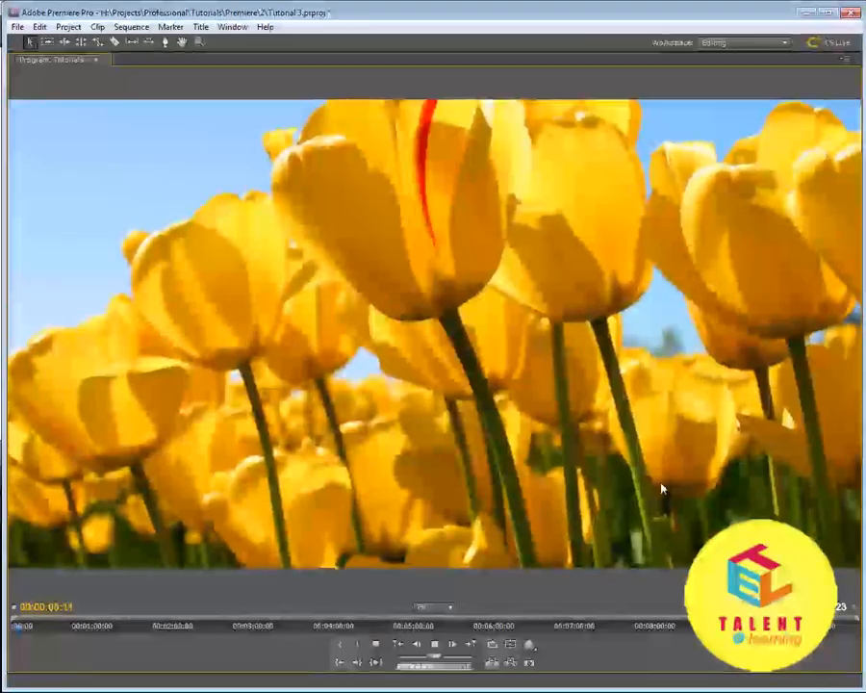
pyautogui.click(436, 643)
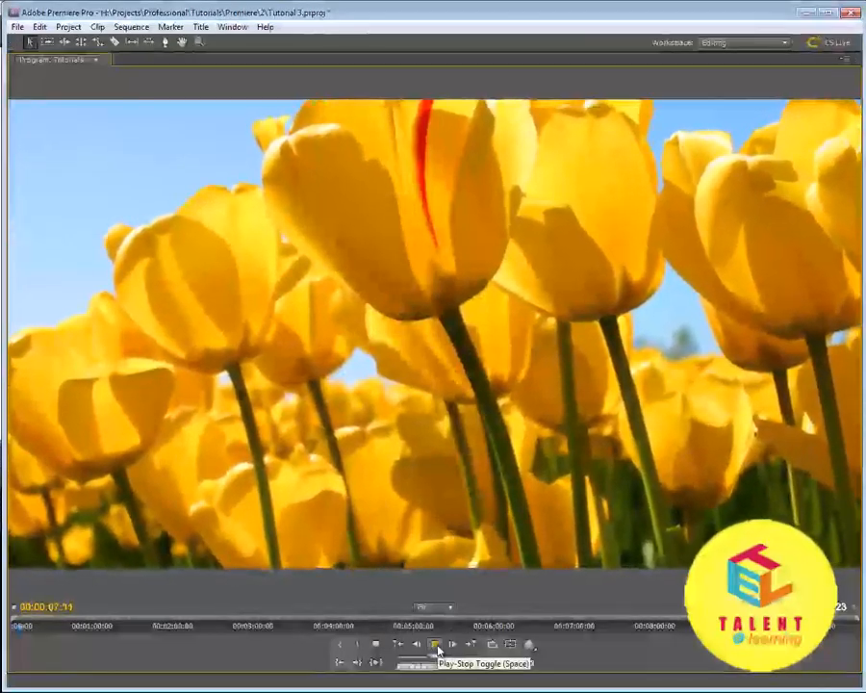
pyautogui.click(435, 644)
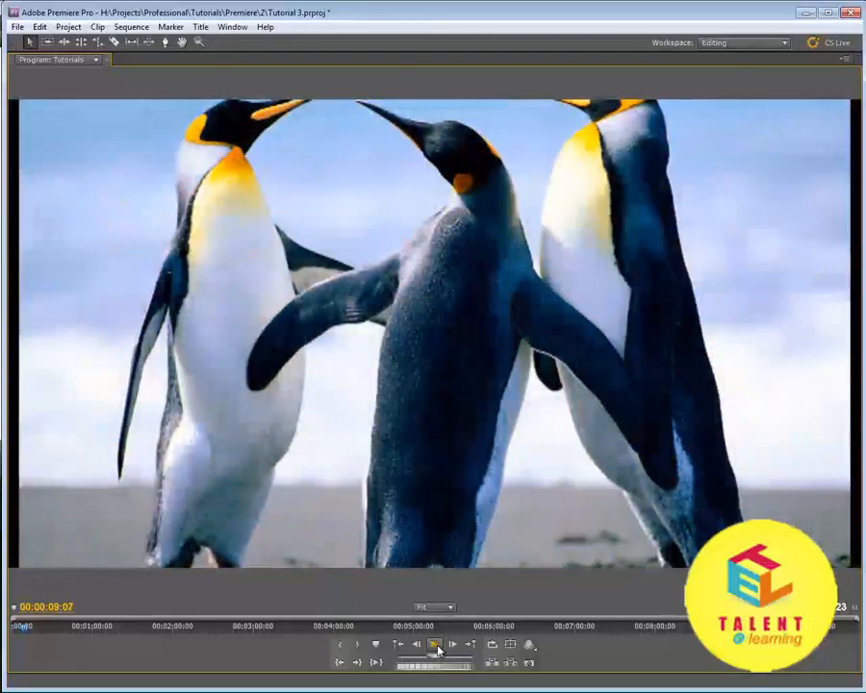
pyautogui.click(433, 644)
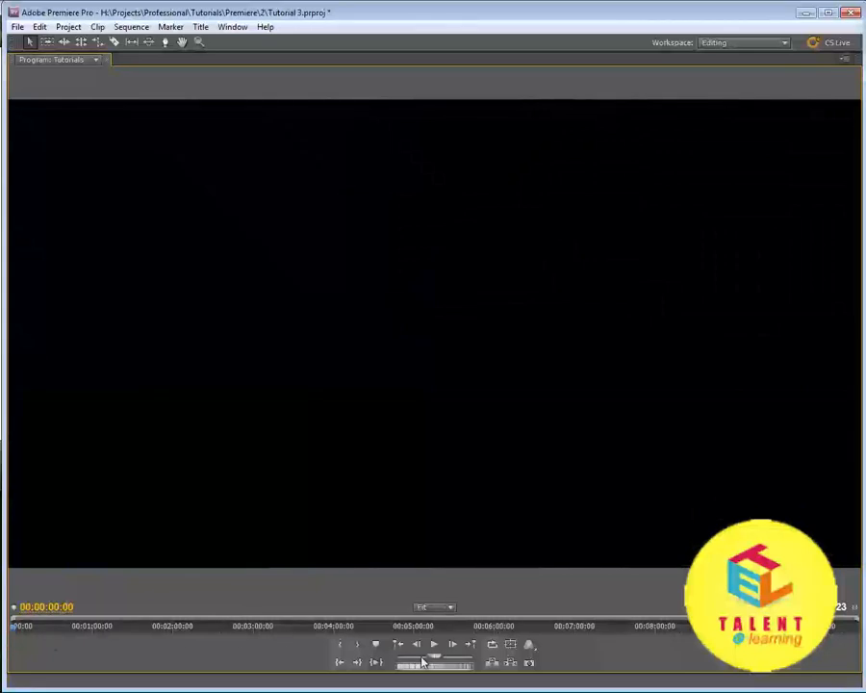
pyautogui.click(434, 645)
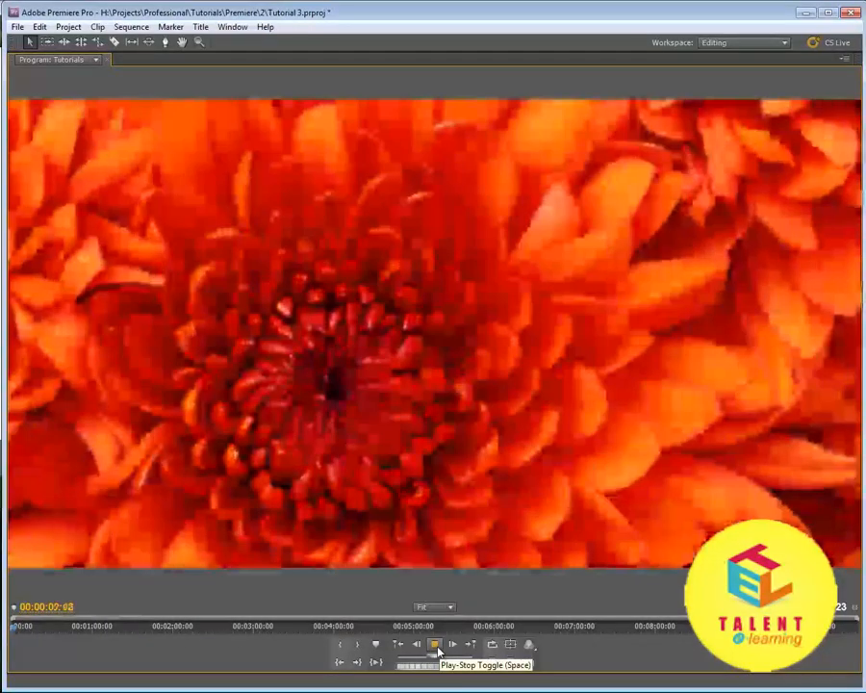
pyautogui.click(435, 643)
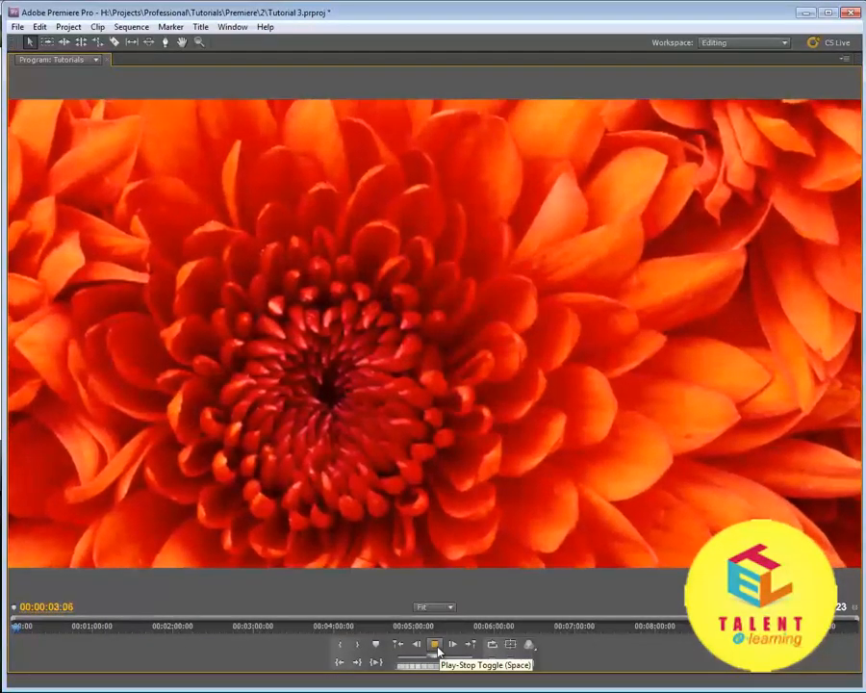
pyautogui.click(435, 643)
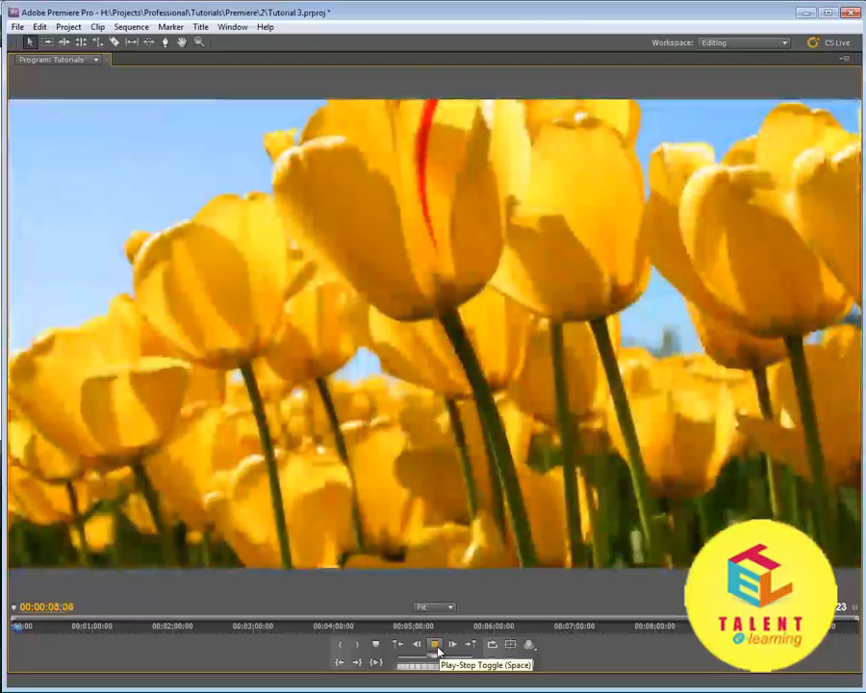
pyautogui.click(435, 644)
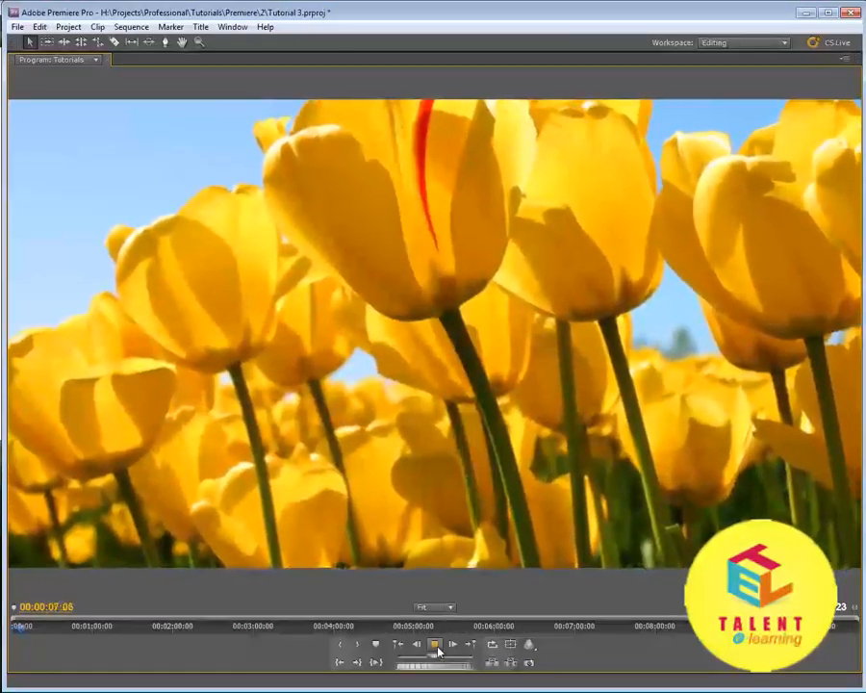